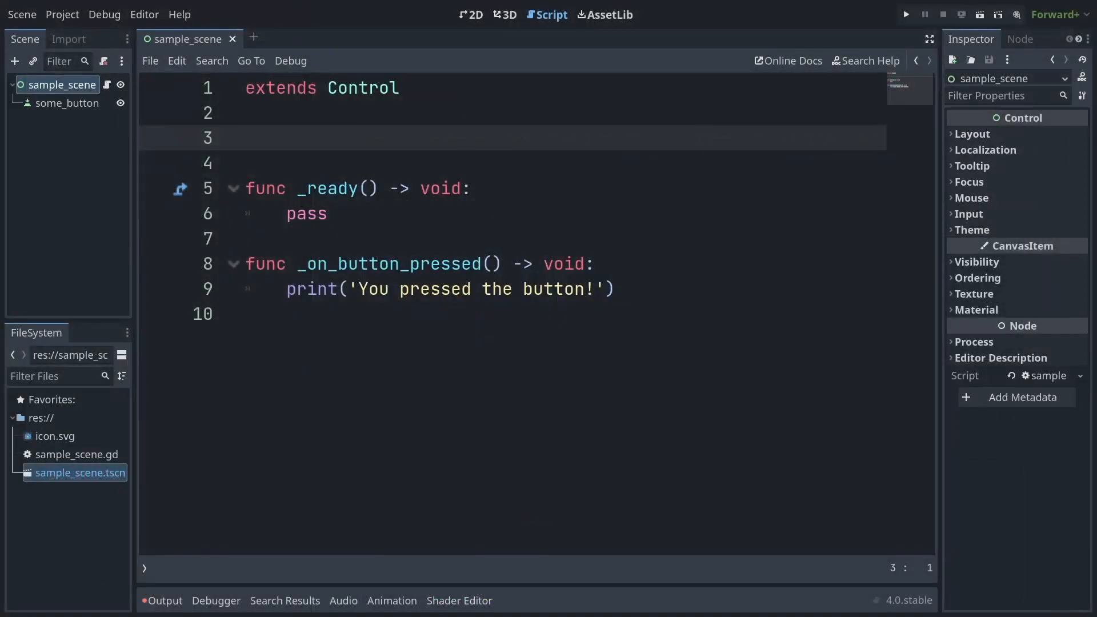
- Declare signals, then connect some_button's pressed signal using pressed.connect(_on_button_pressed) versus the old string form
type("signal button_pressed")
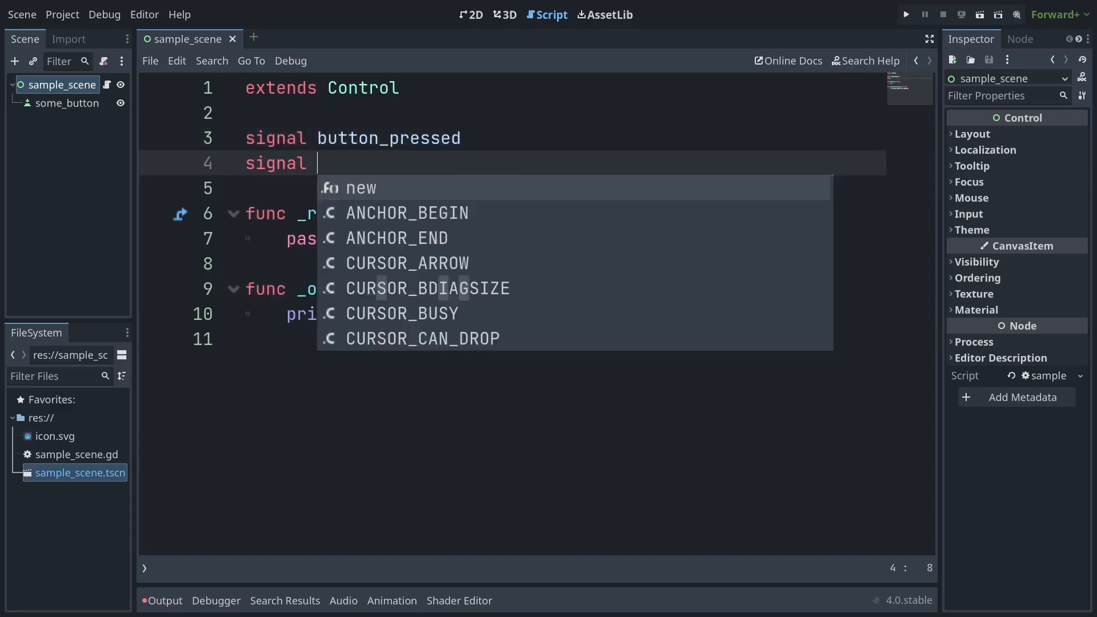
type("has_parameter(parameter")
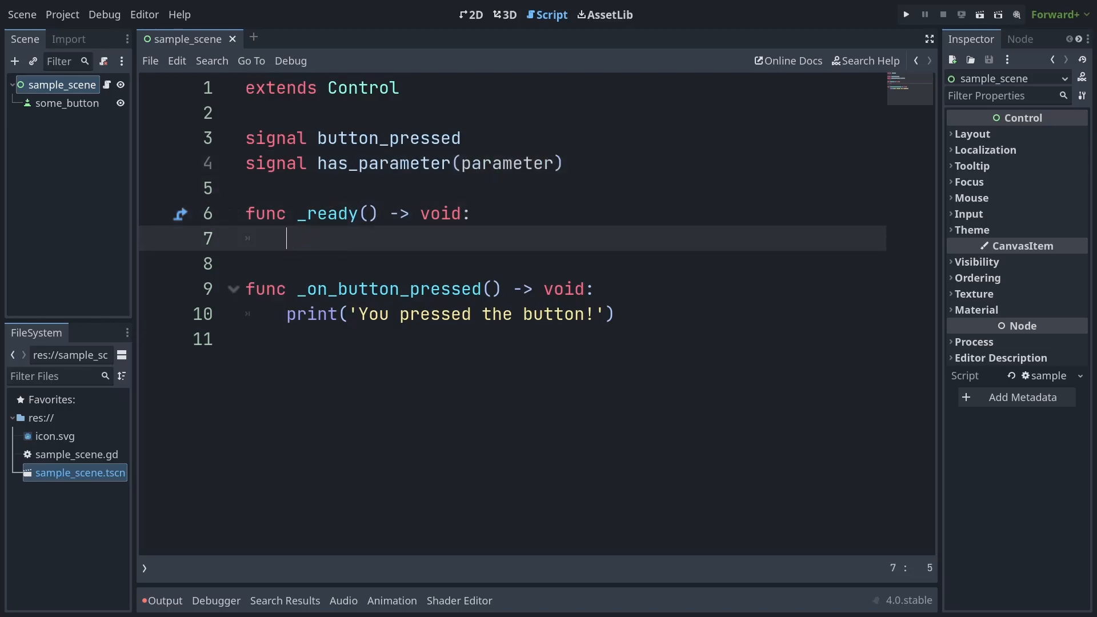
type("$some_button.")
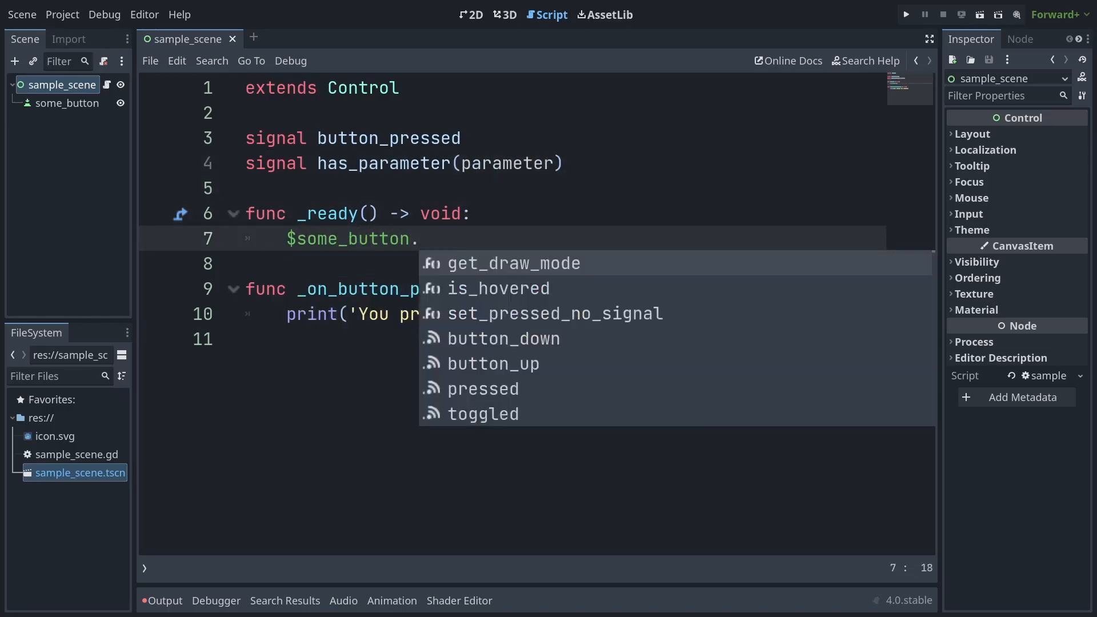
type("connect('pressed', self, '_')")
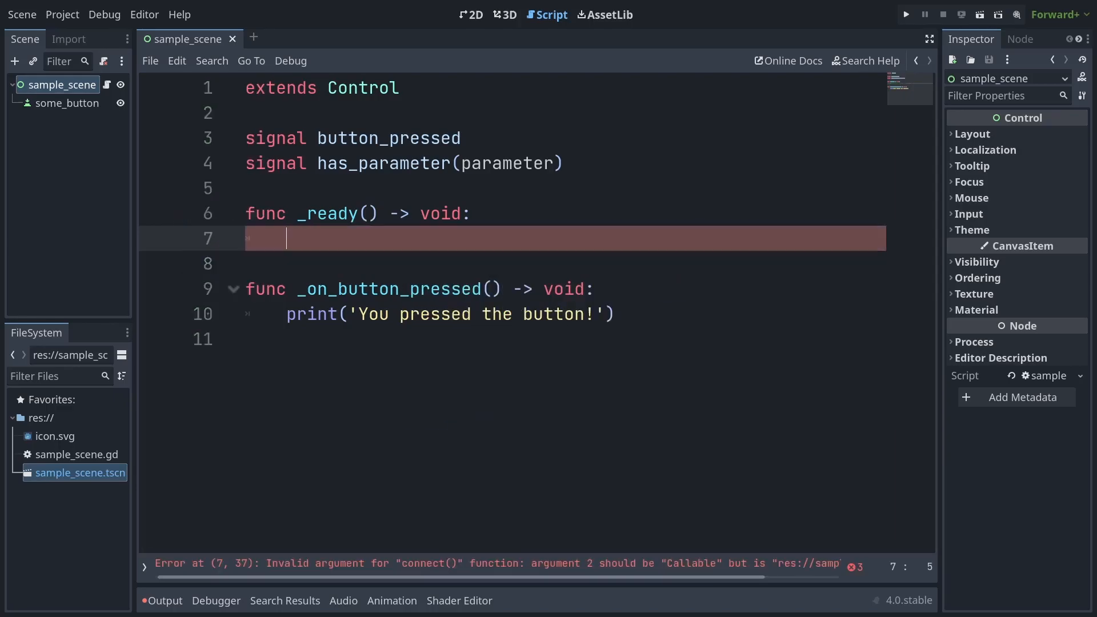
type("$some_button.pressed.connect(_on_button_pressed")
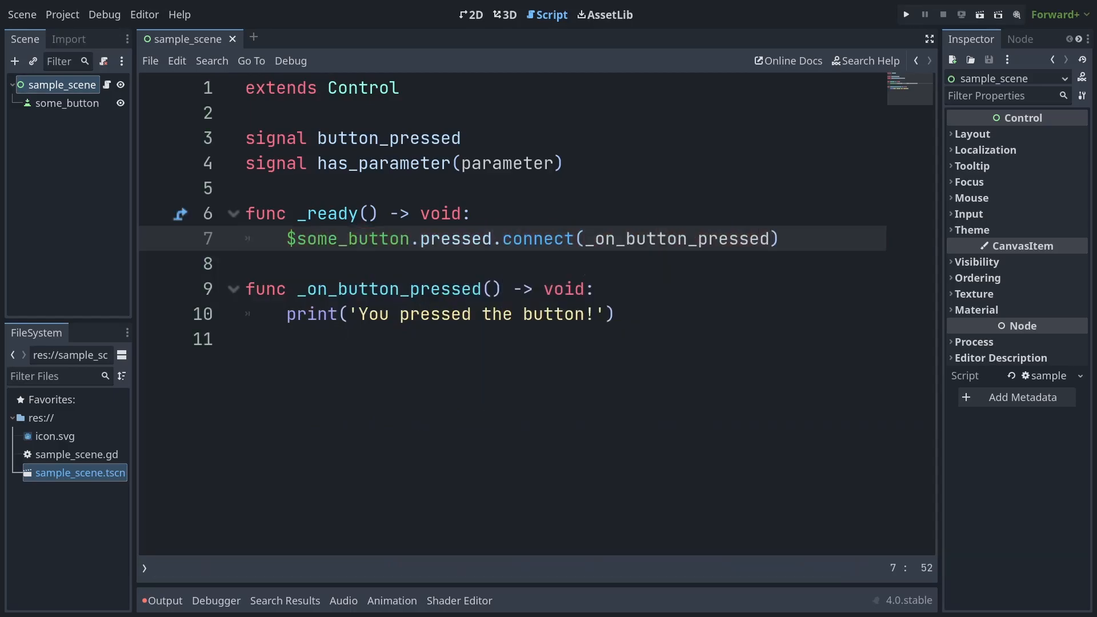
- Write string-based connect variants: connect('pressed', _on_button_pressed) and connect('pressed', Callable(self, '_on_button_pressed'))
type("$some_button.connect('')")
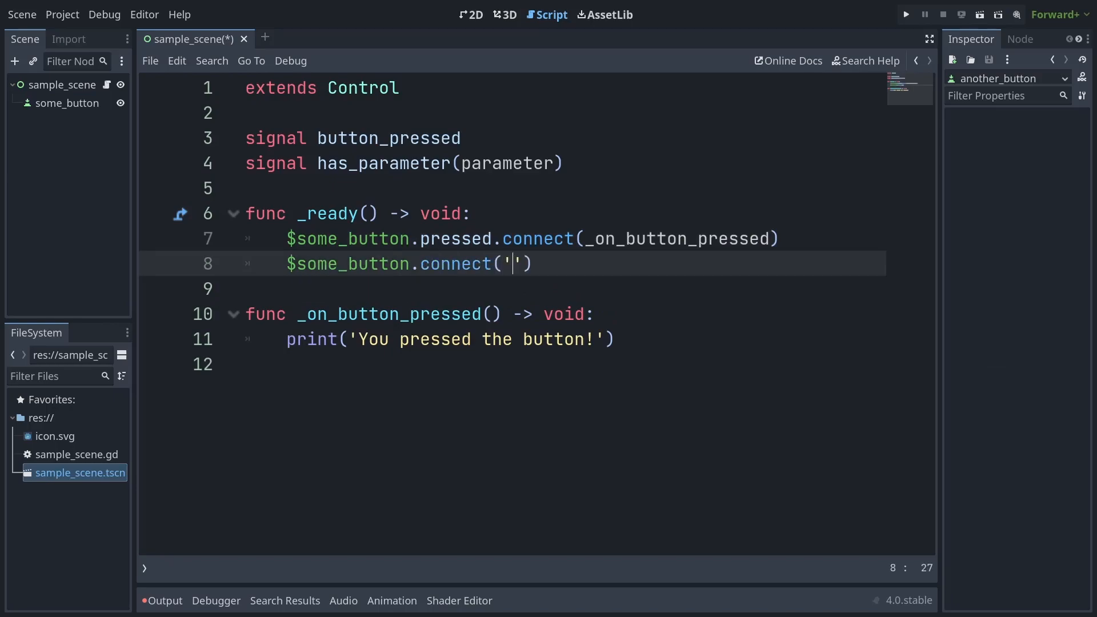
type("pressed', _on_button_pressed)")
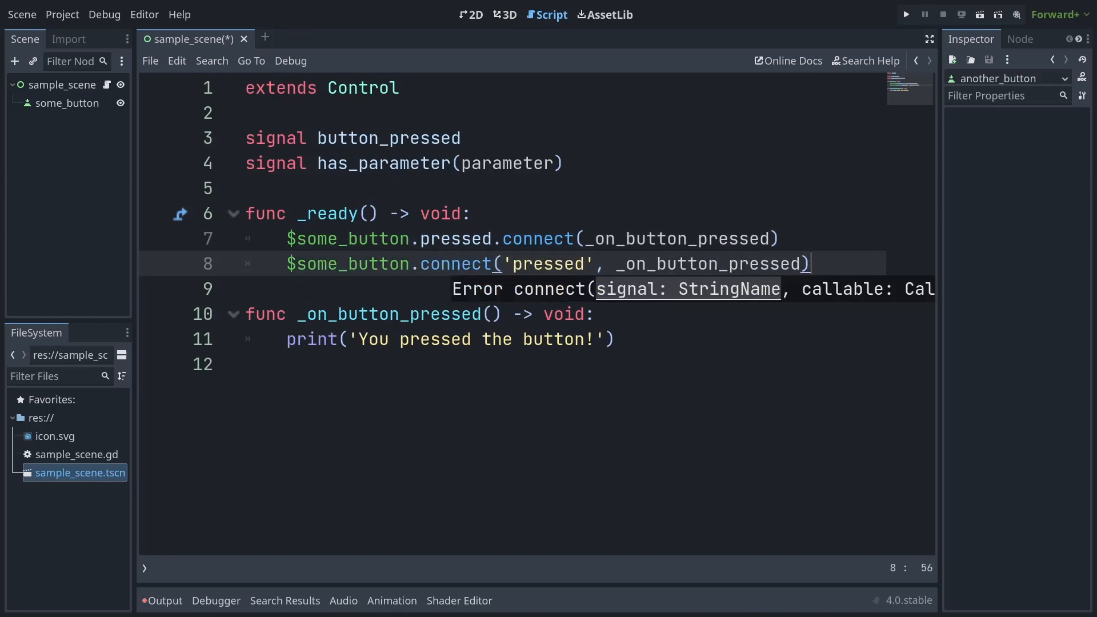
type("$some_button.connect('pressed')")
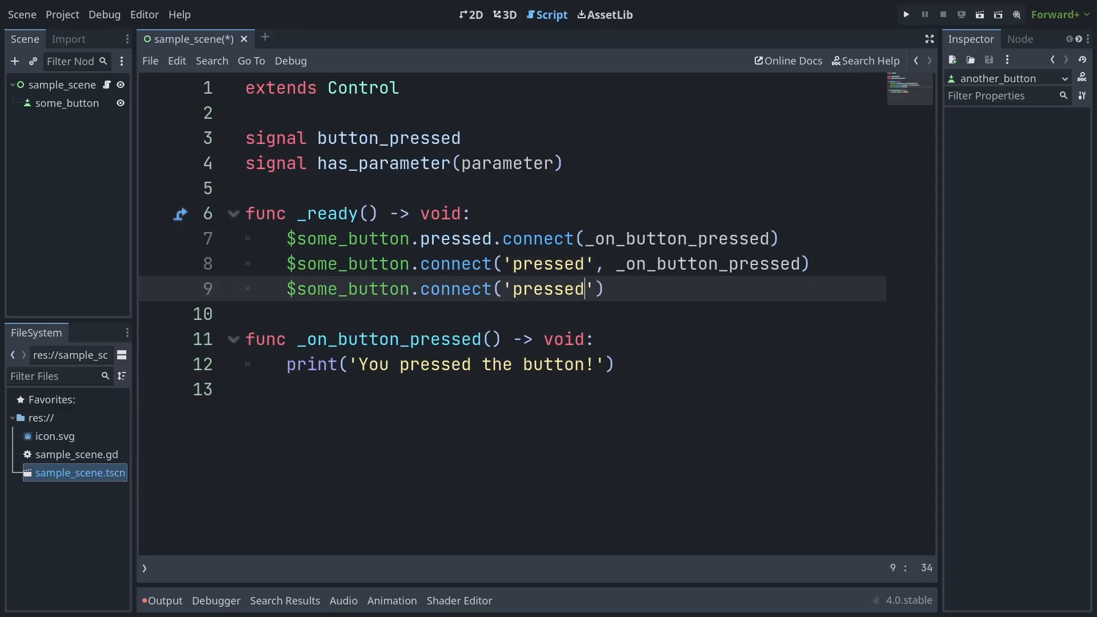
type(", Callable(self, '_on_but")
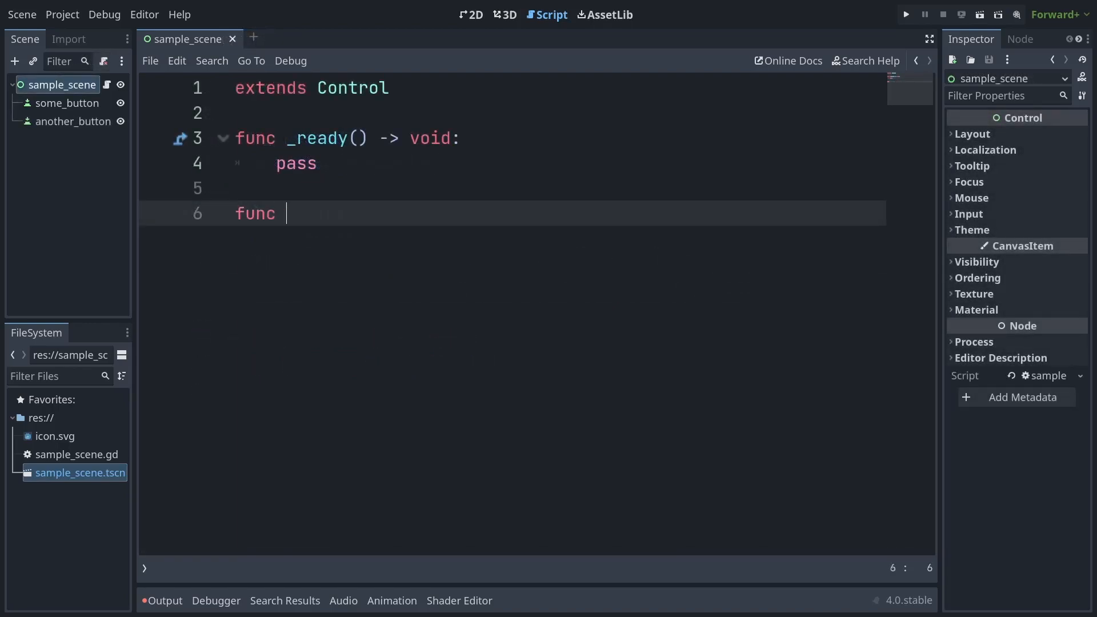
- Write _on_button_pressed(button: Button) printing button.name and connect the buttons via _on_button_pressed.bind
type("_on_button_pressed(b")
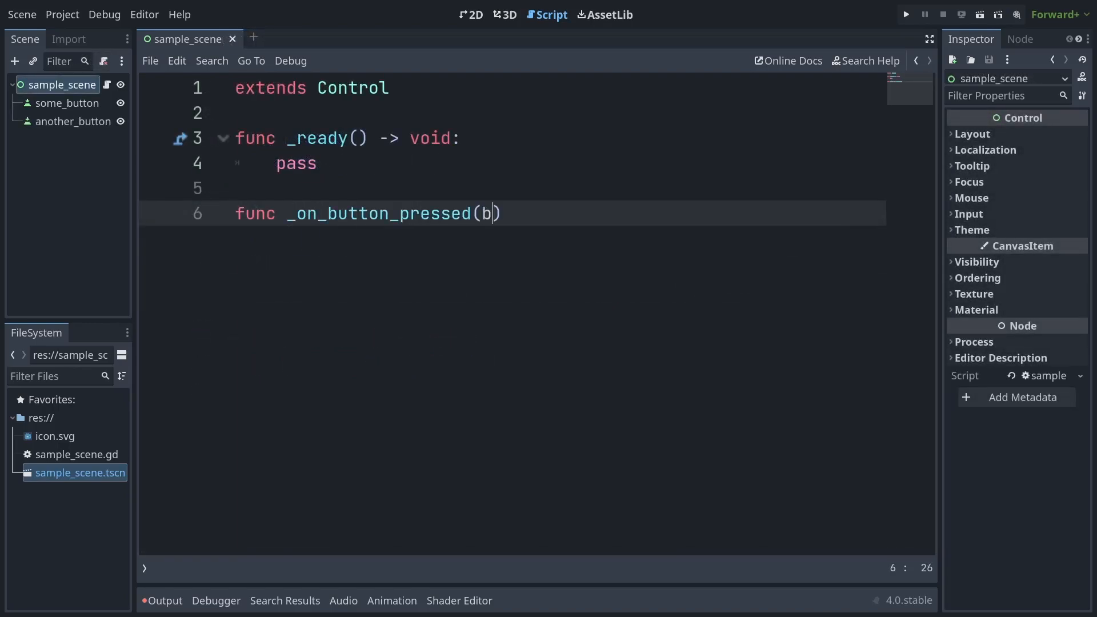
type("utton: Button) -> void:")
type("print('You press")
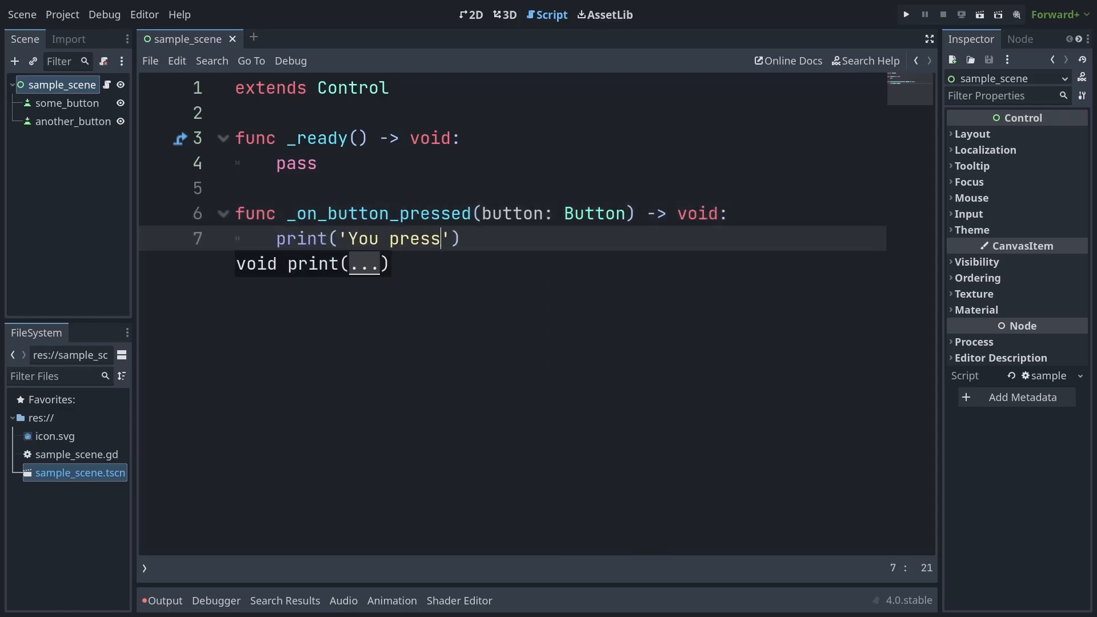
type("ed %s' % button.name")
type("$some_button.pressed.")
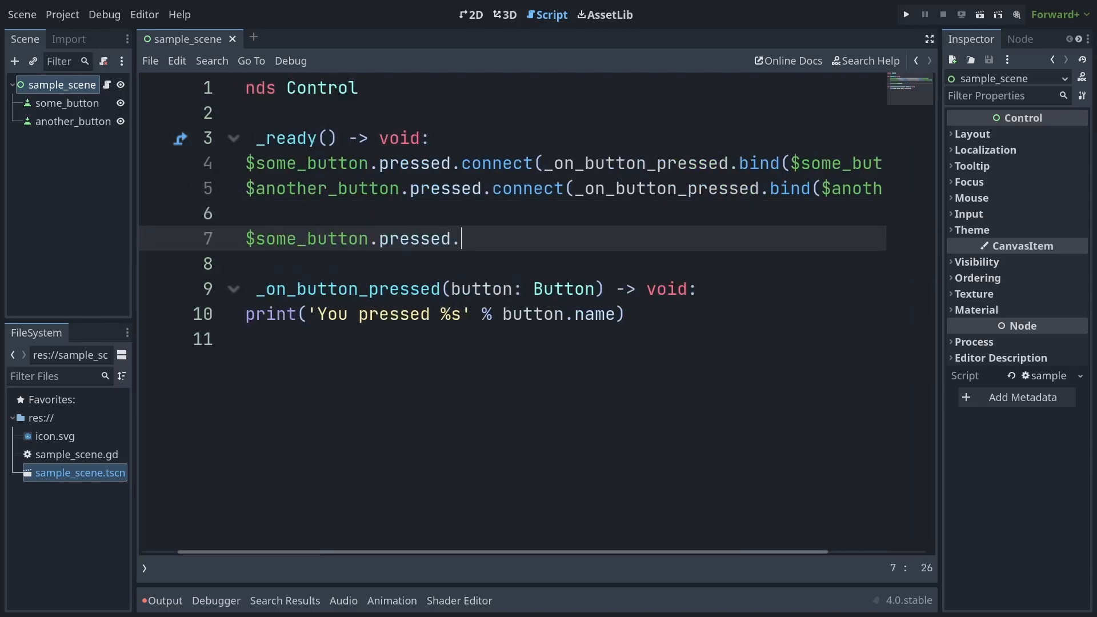
type("connect(_on_button_pr")
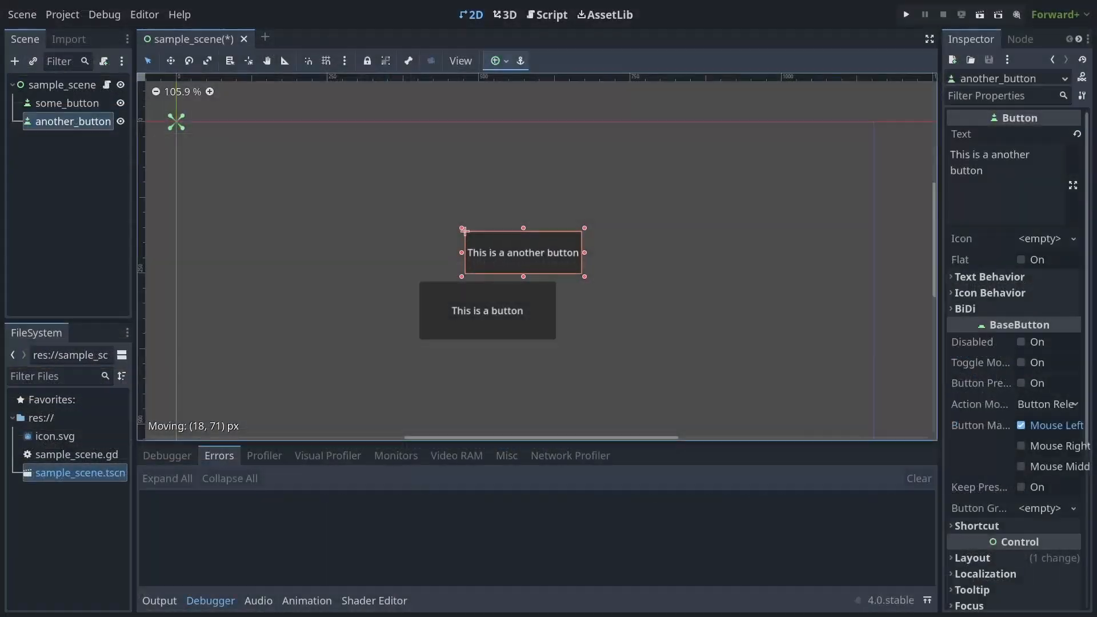
- Rearrange the buttons and sprites, enable Y Sort on the root and move Robot in front of Lobster
left_click_drag(523, 252, 516, 293)
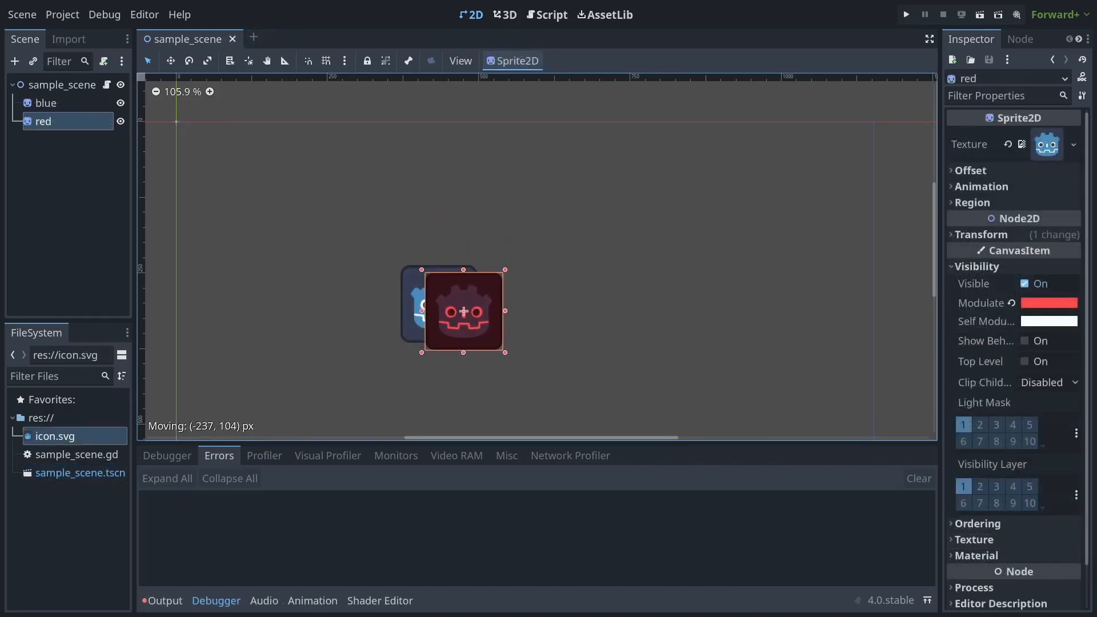
left_click_drag(462, 311, 458, 306)
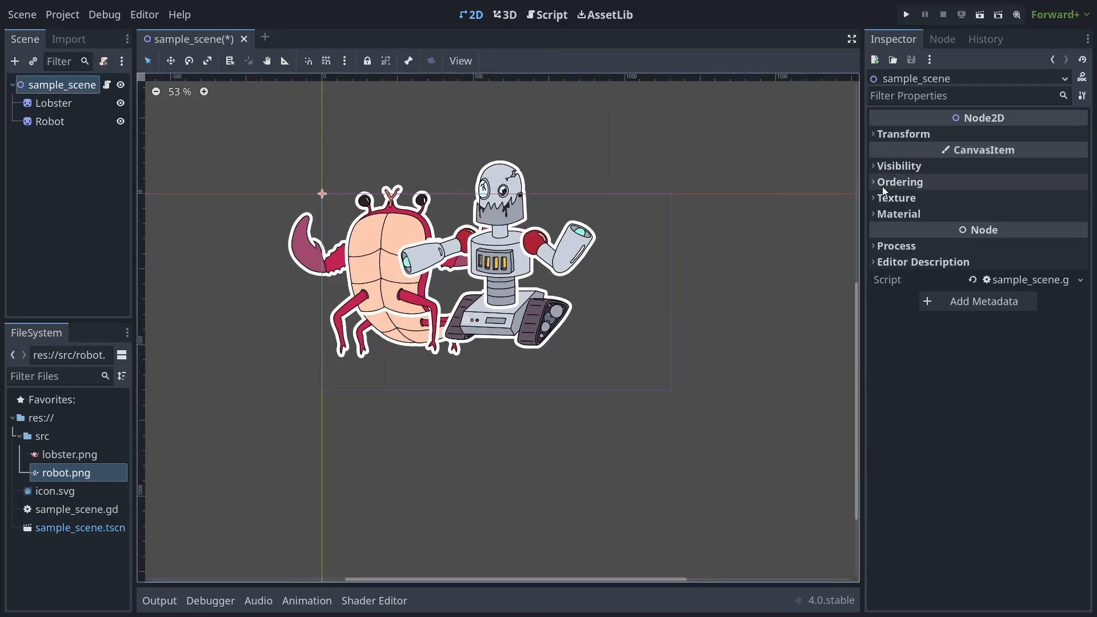
left_click(899, 182)
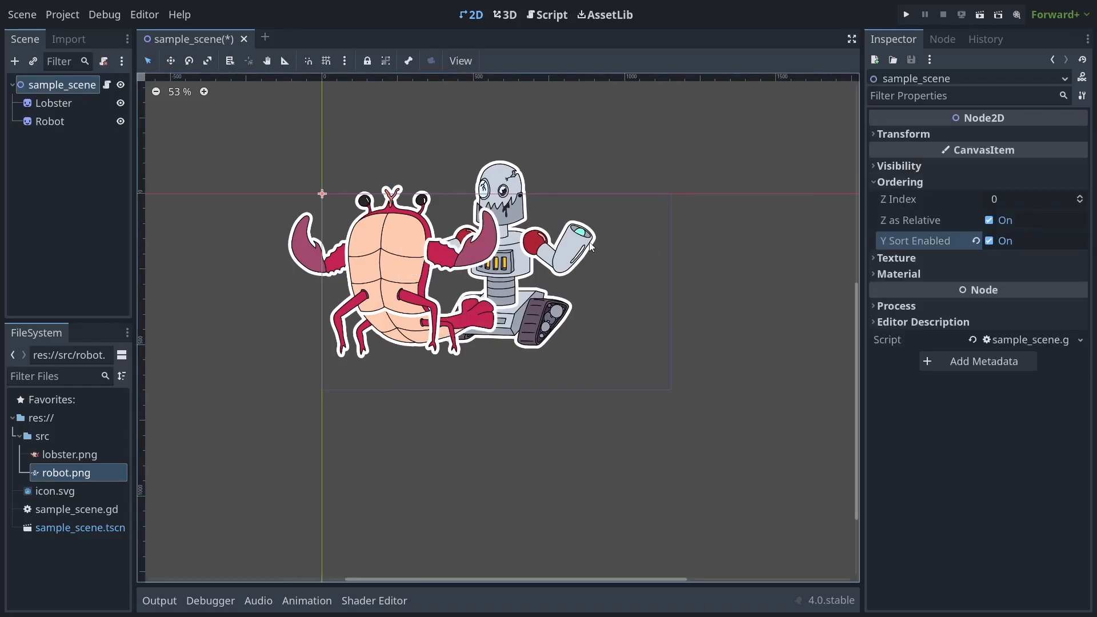
left_click_drag(594, 244, 435, 304)
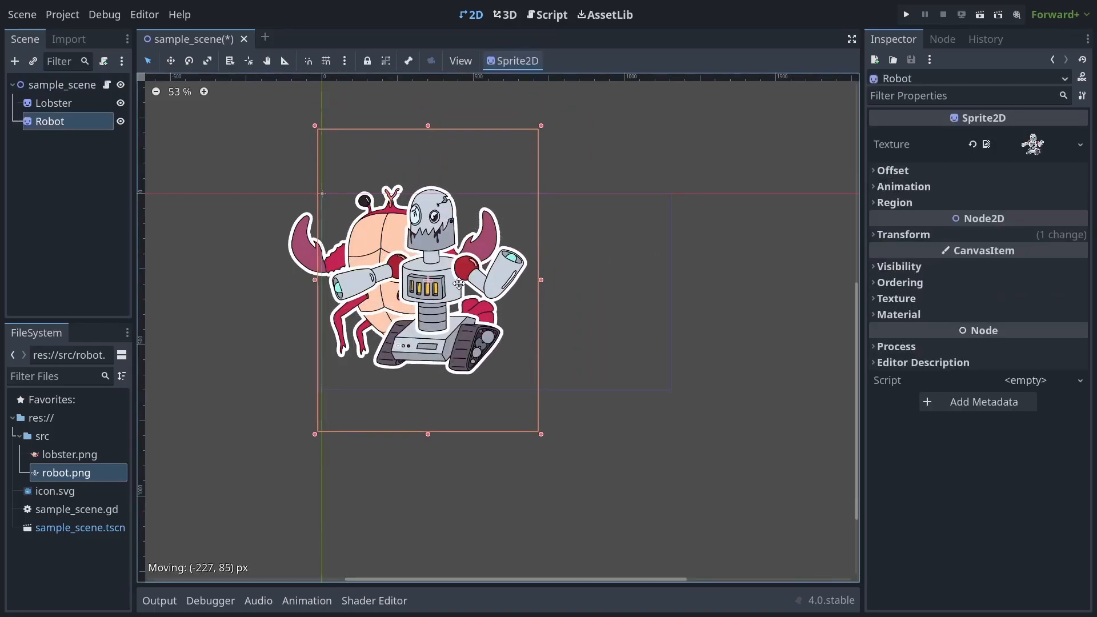
- Set y_sort_enabled = true in the script's _ready and save
left_click(551, 14)
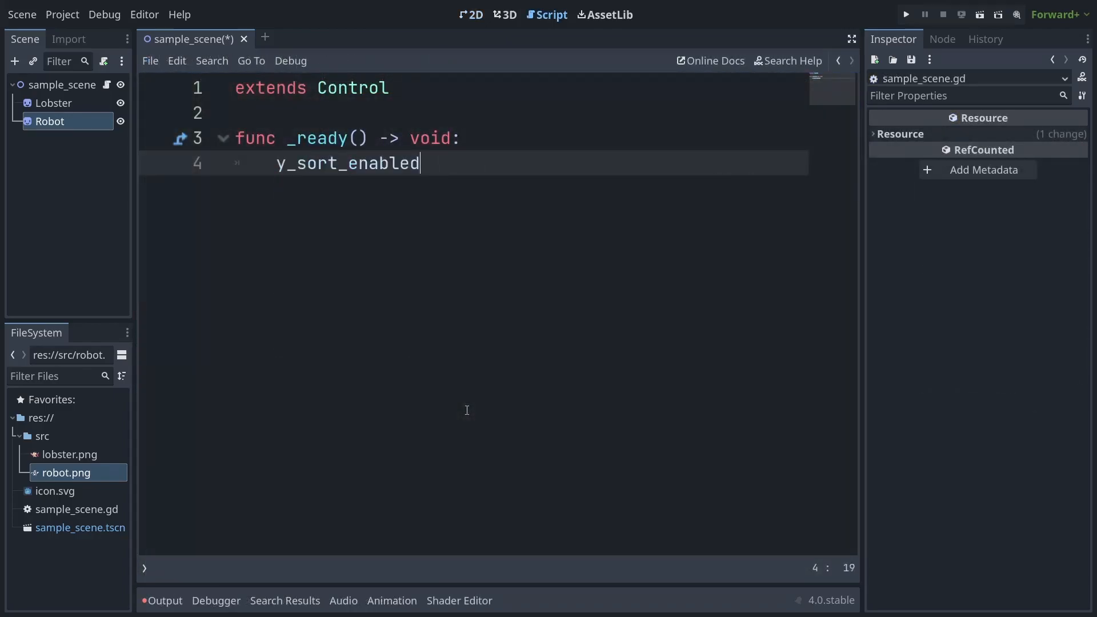
type("= true")
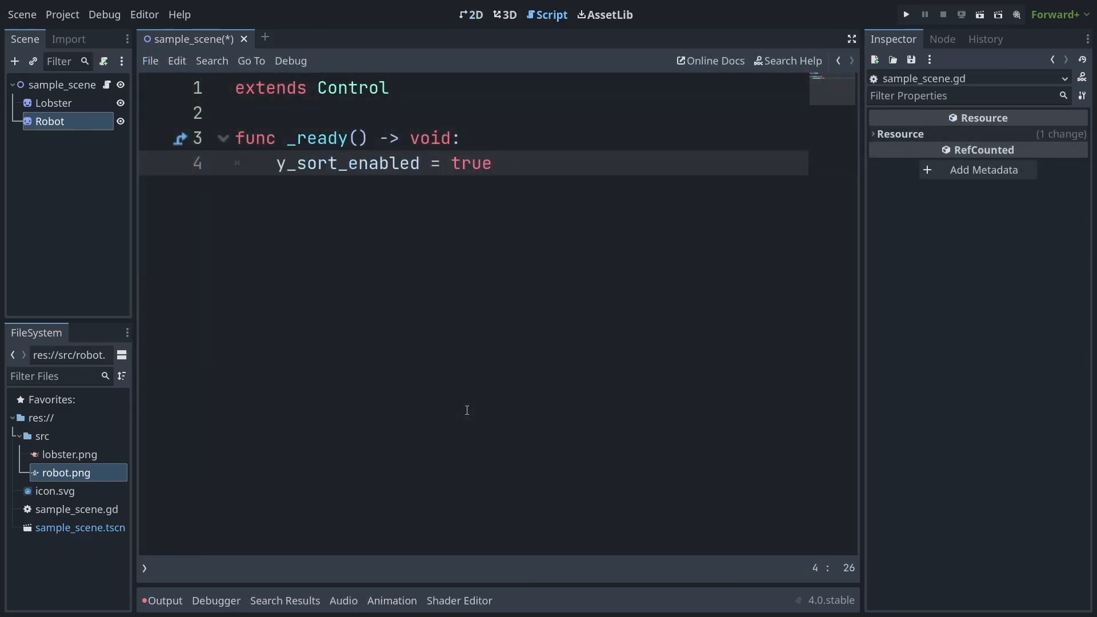
key("ctrl+s")
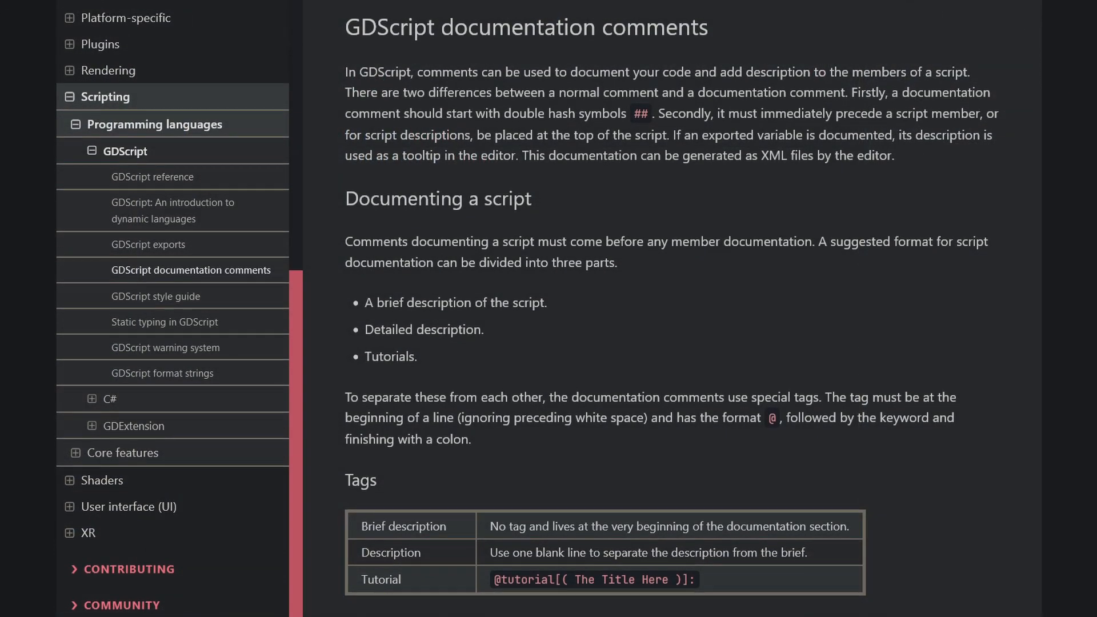
- Scroll the GDScript documentation comments page down to the Documenting a script section
scroll("down", 3)
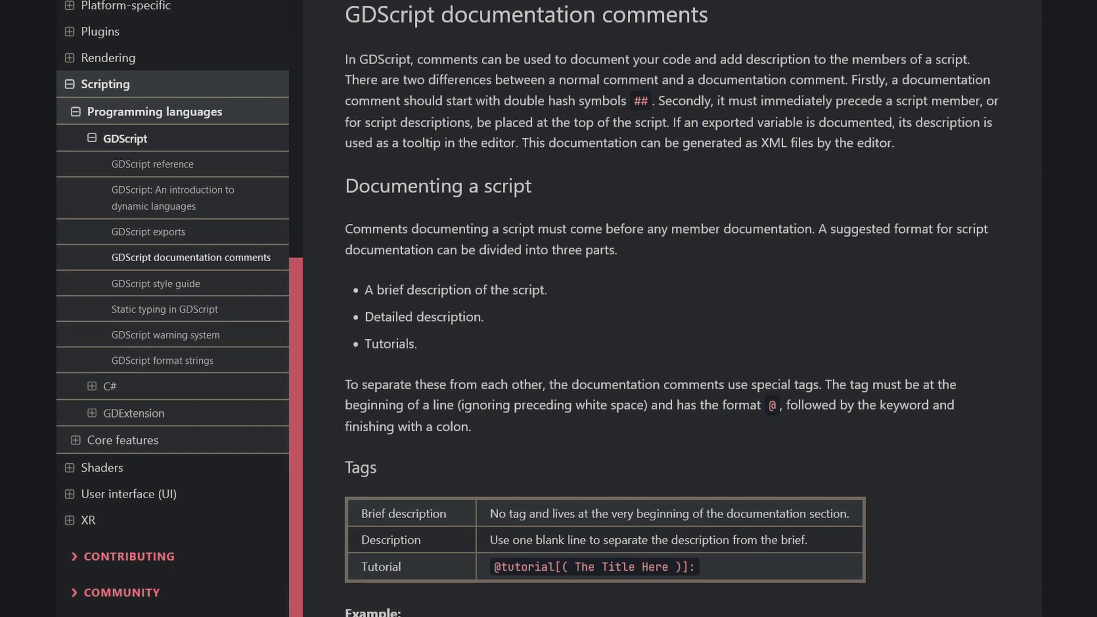
scroll("down", 3)
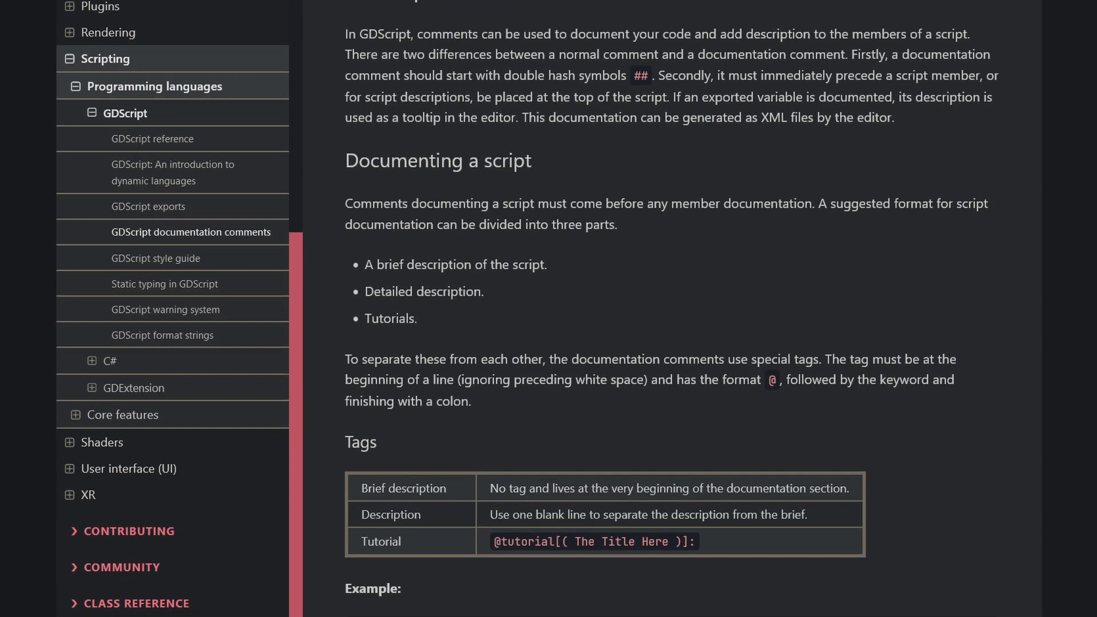
scroll("down", 3)
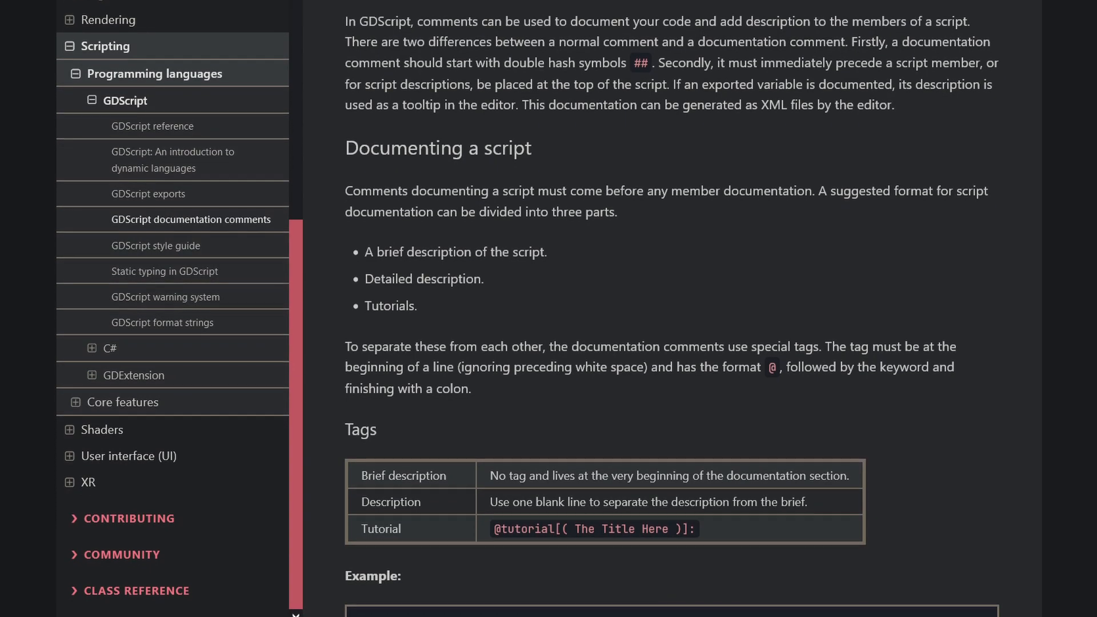
scroll("down", 3)
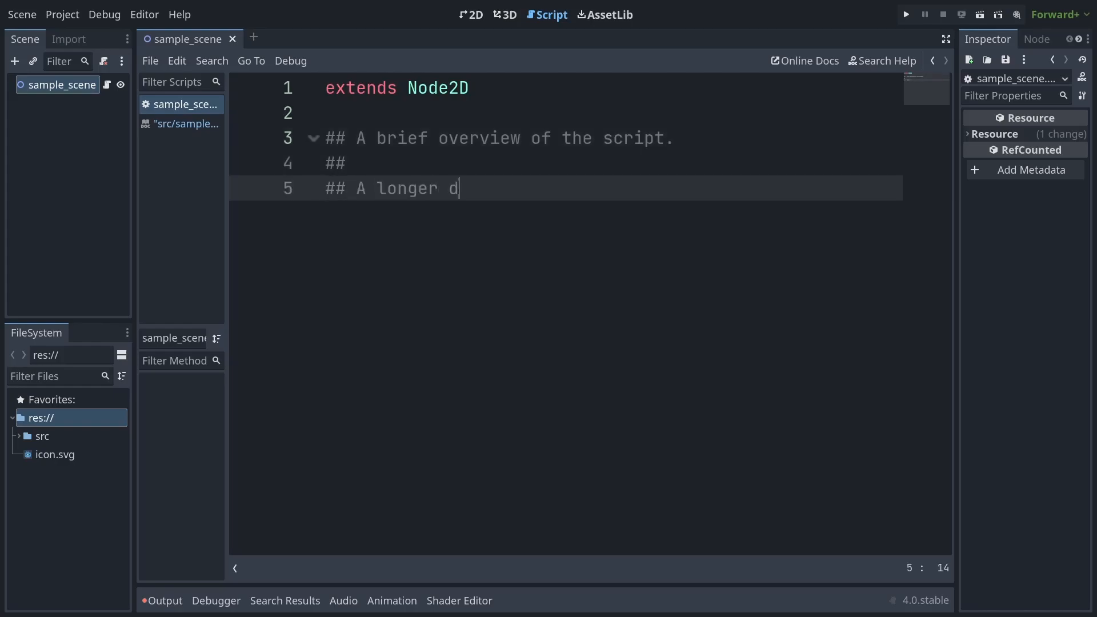
type("escription of the script to really dive in")
type("## @")
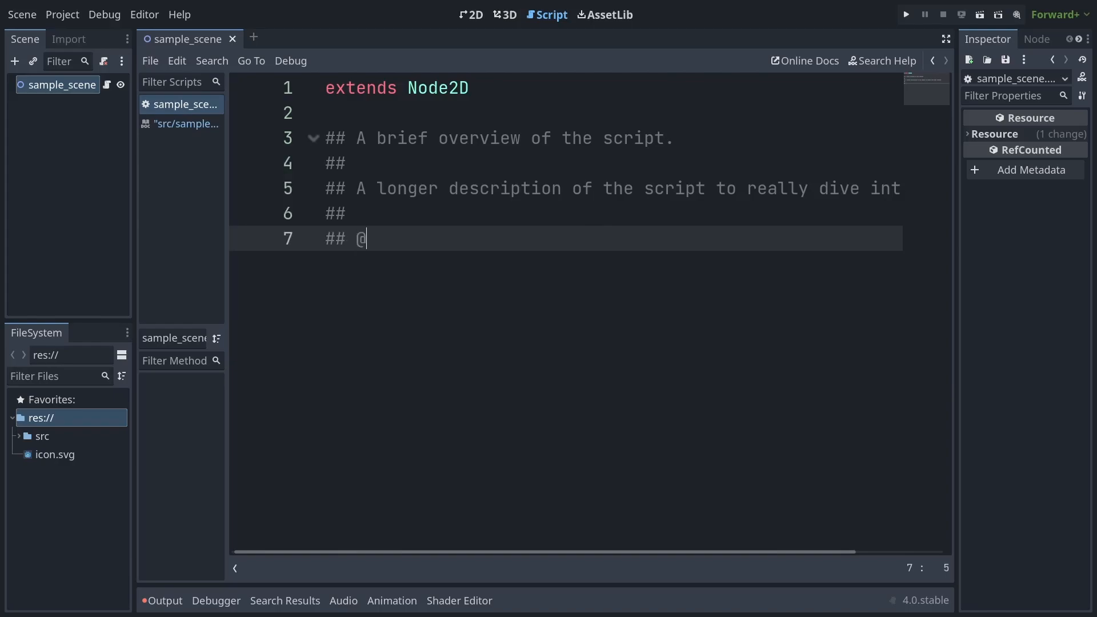
type("tutorial: tutorial.example.com")
type("## @tutorial(O")
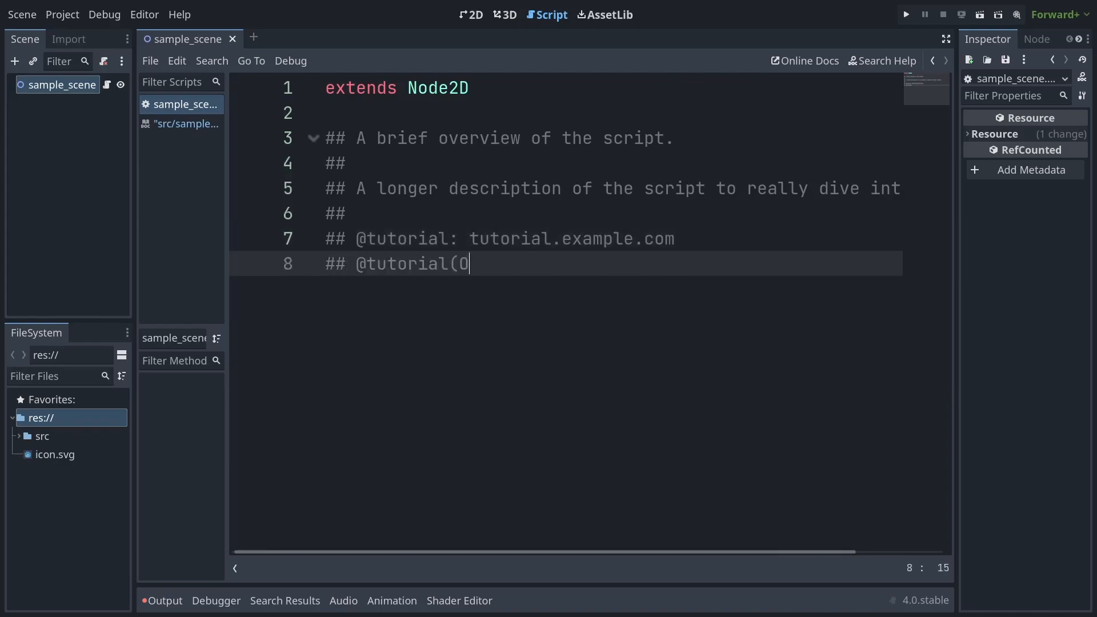
type("ptional title): tutorial2")
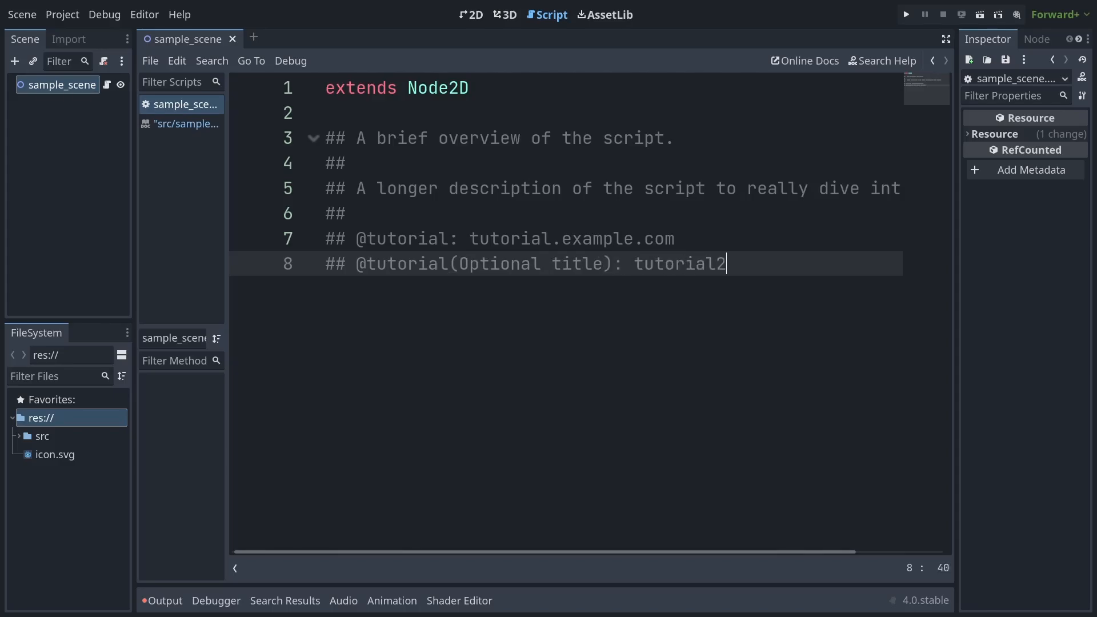
- Document travel_speed as generally between 2 and 8 for best results, then start a _documentation() function
left_click(186, 123)
type("## Sho")
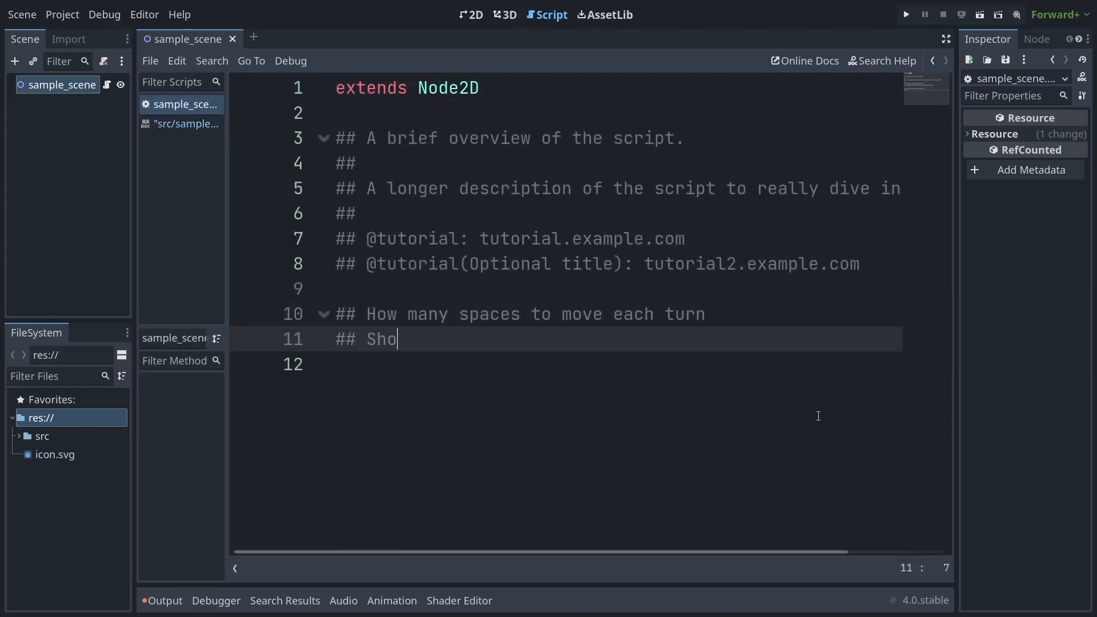
type("uld generally be between 2 and 8")
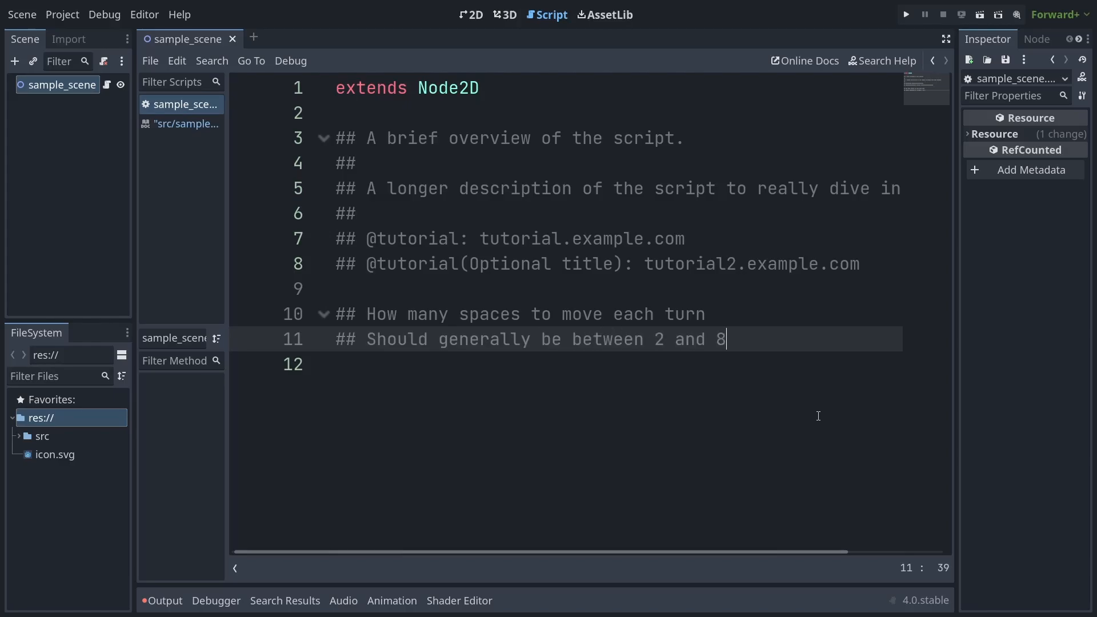
type("for best results")
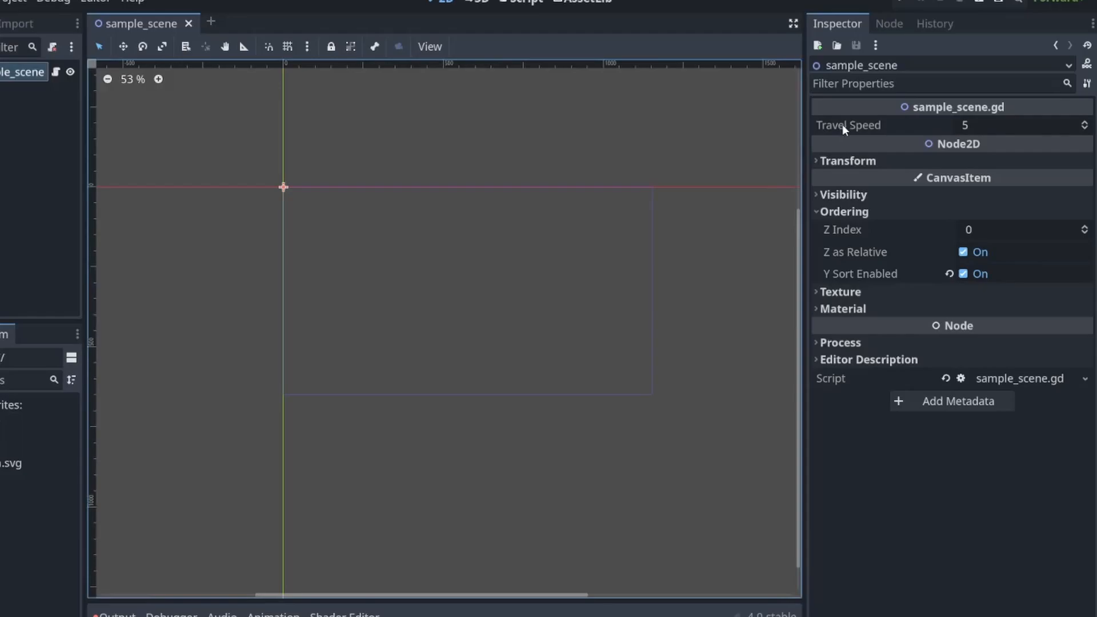
mouse_move(847, 126)
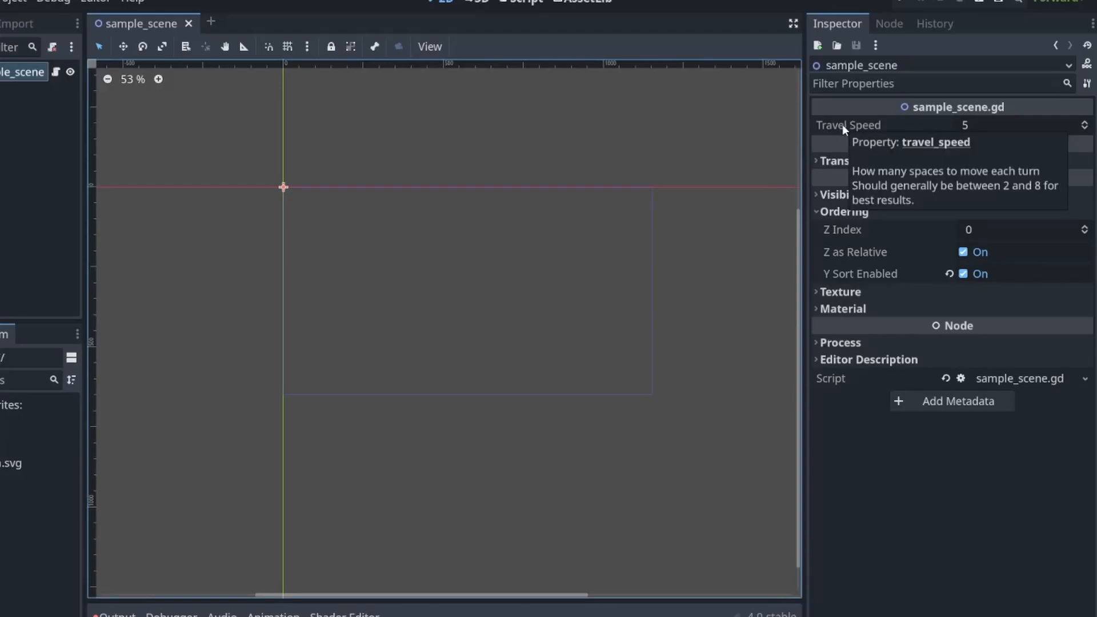
left_click(551, 14)
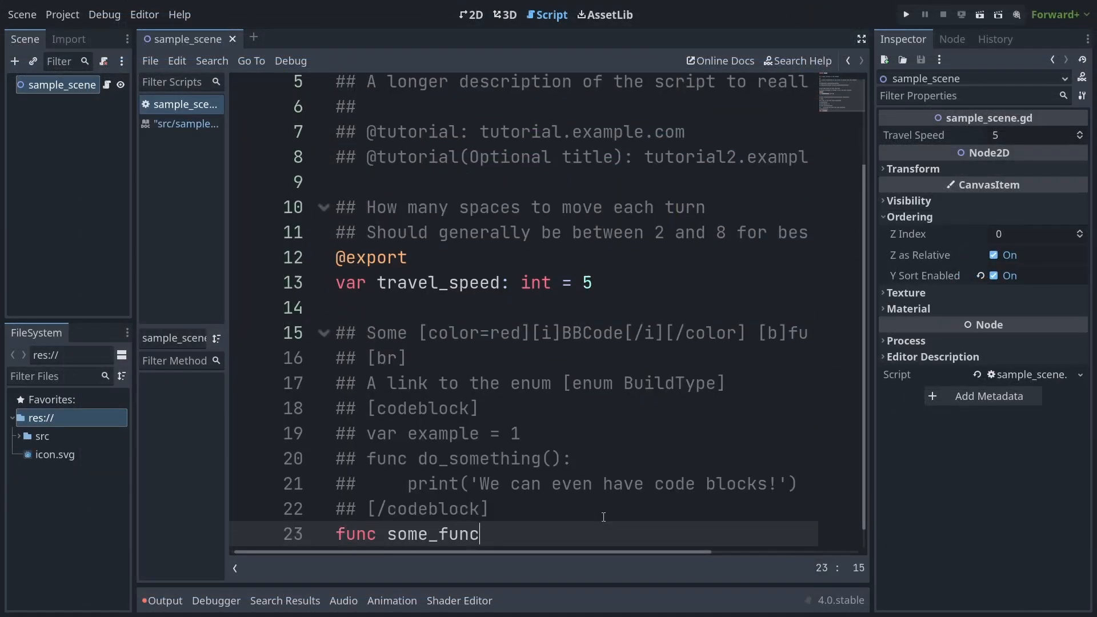
type("_documentation():")
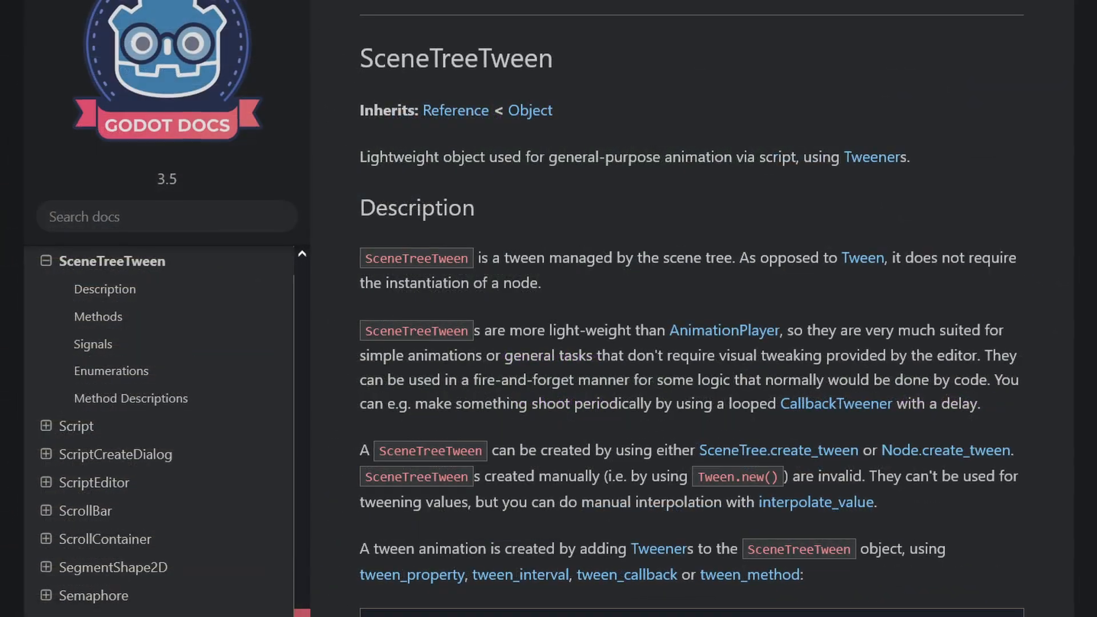
- Scroll the Godot 3.5 SceneTreeTween class reference description
scroll("down", 3)
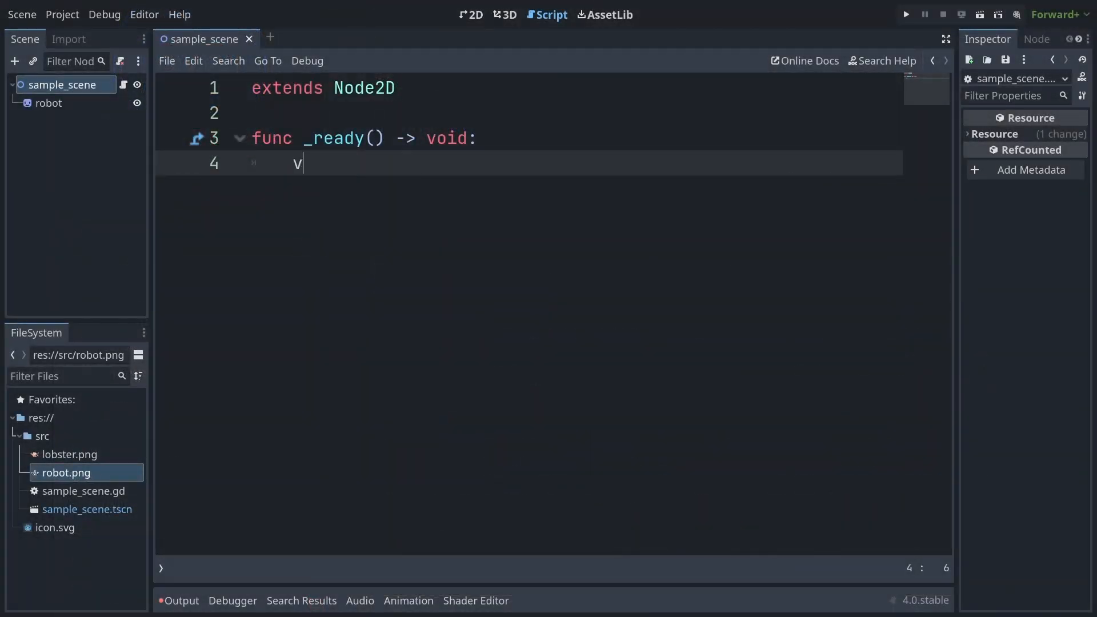
- Create a tween turning $robot's modulate to Color.RED over 1.0 s and run the scene
type("ar tween = create_tween(")
type("tween.tween_property($r")
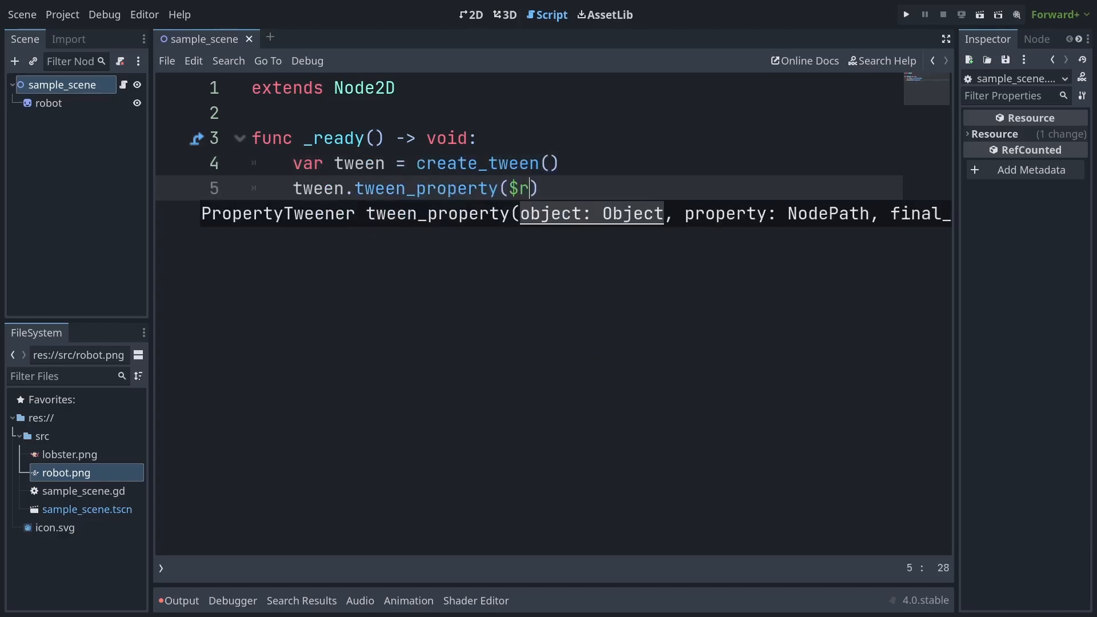
type("obot, 'modula")
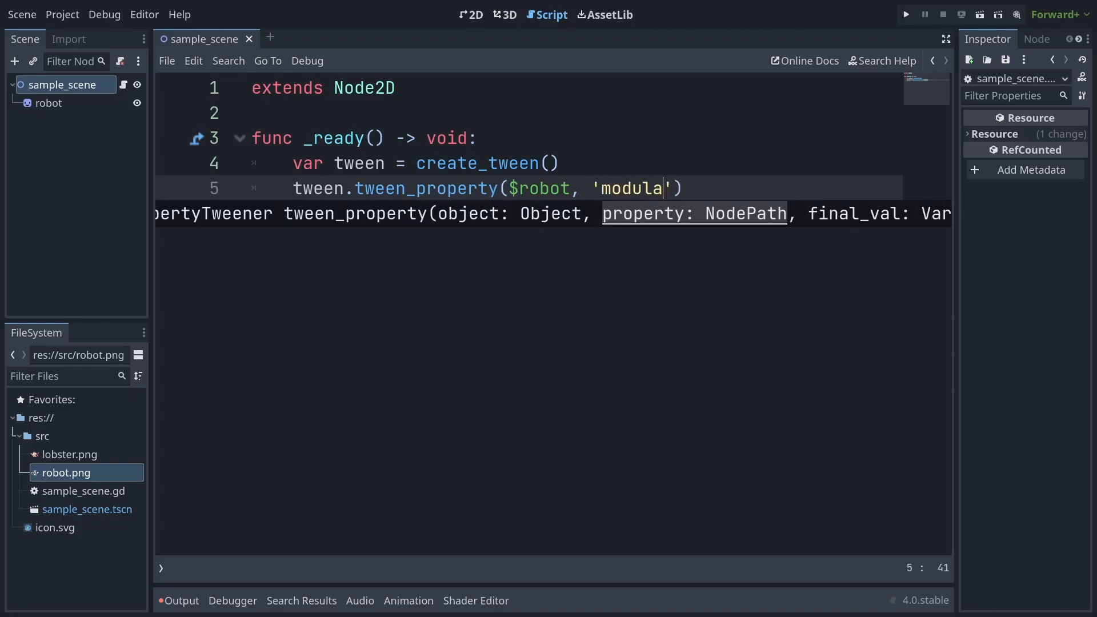
type("te', Color.")
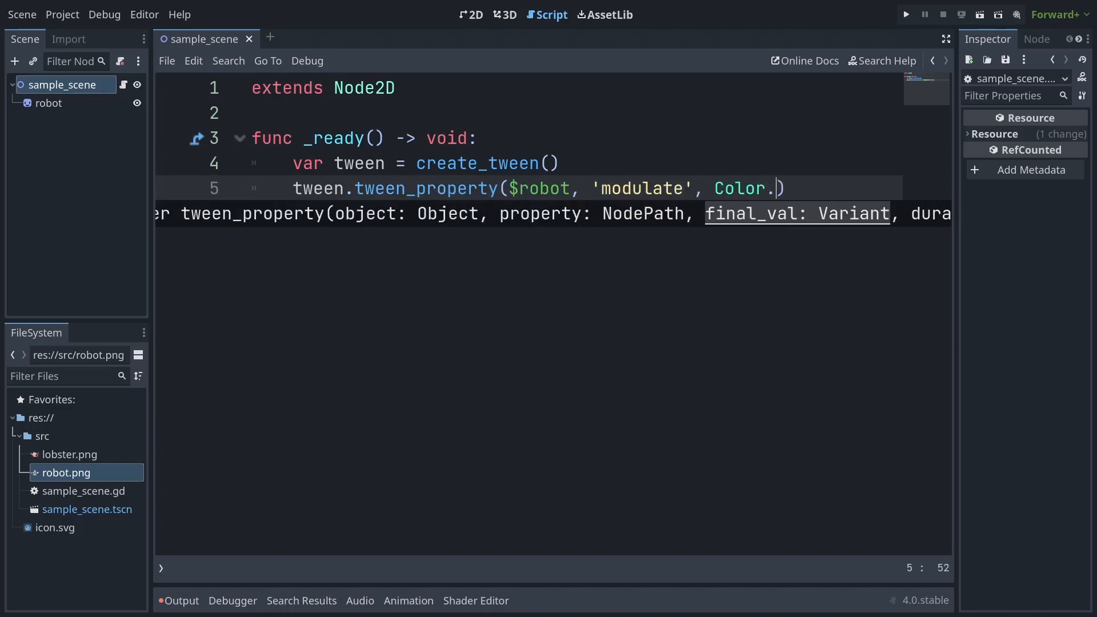
type("RED, 1.0")
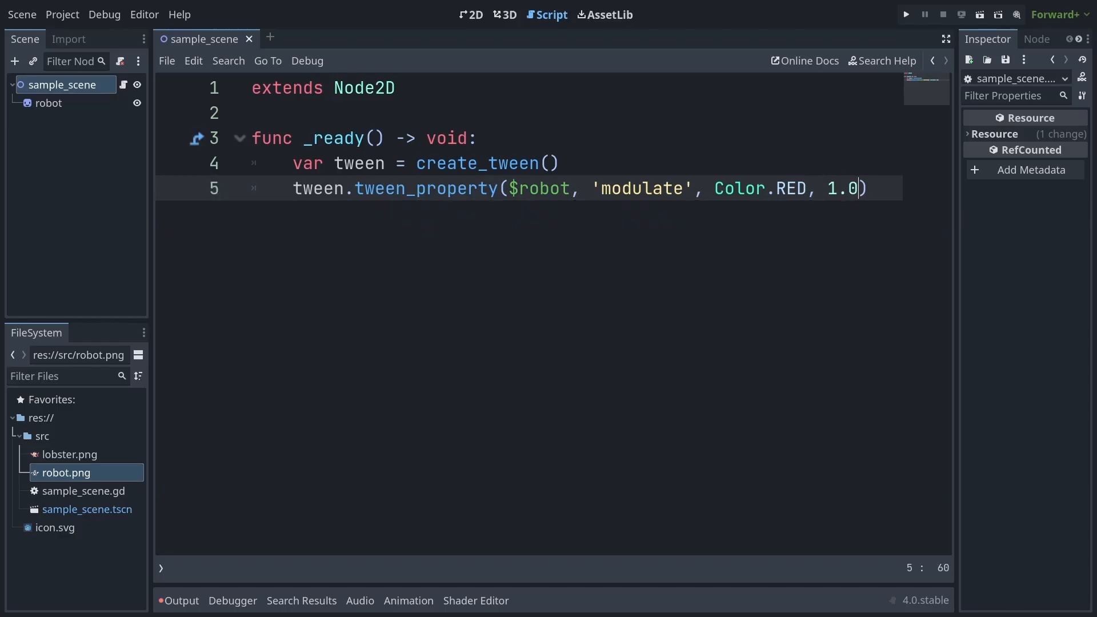
left_click(905, 14)
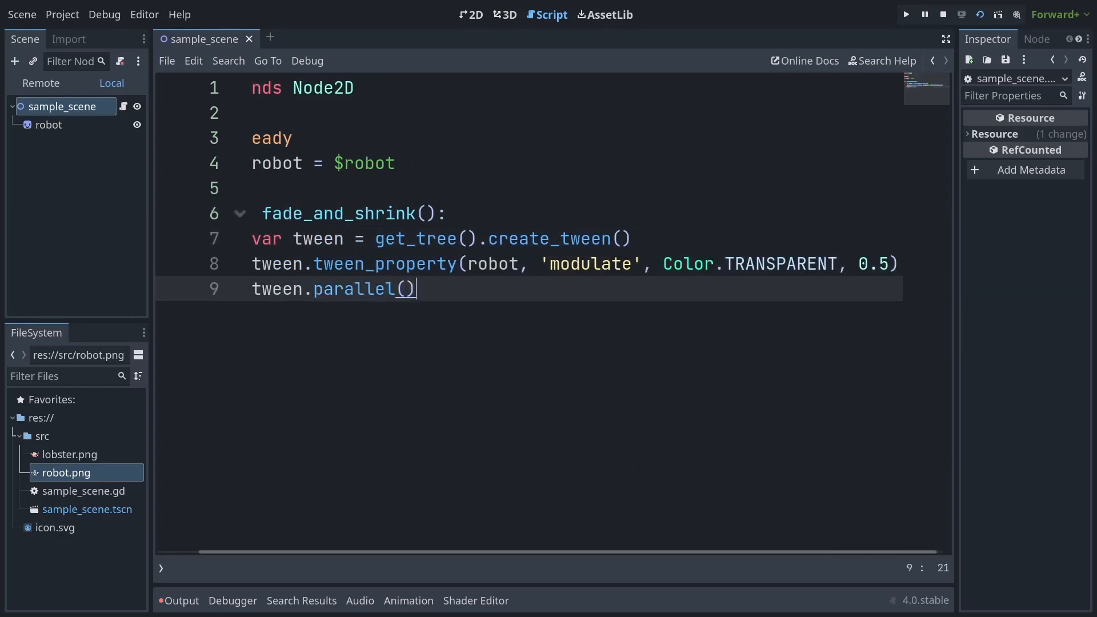
- Add a parallel tween_property shrinking robot's scale to Vector2.ZERO over 0.5 s
type(".tween_property(robot, 'scale', Vector2.ZERO, 0.5)")
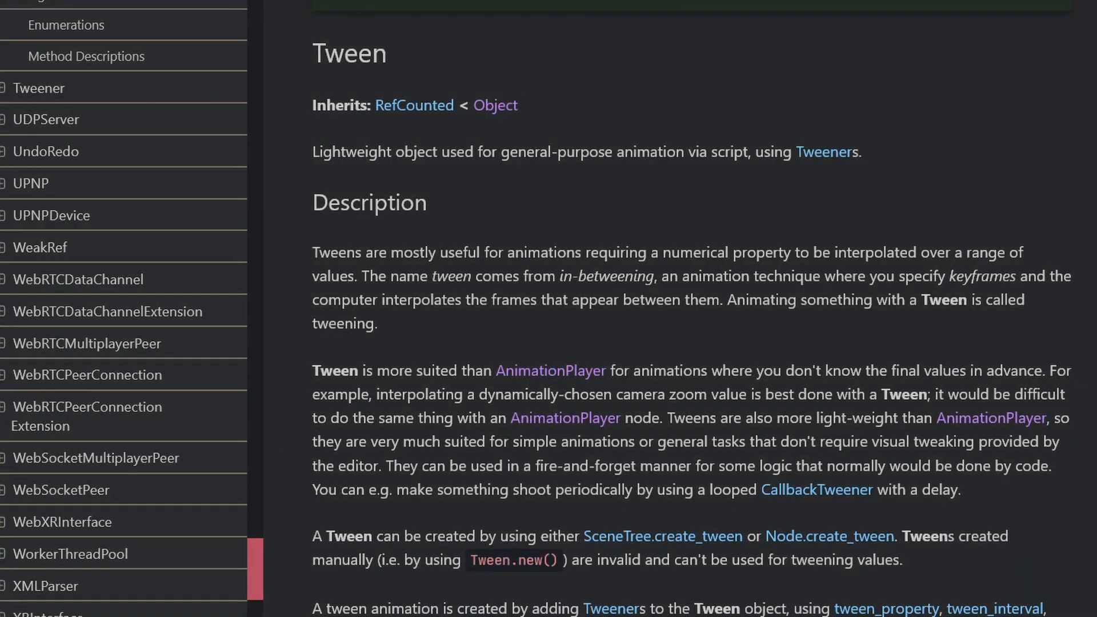
- Scroll down through the Godot 4 Tween class reference page
scroll("down", 3)
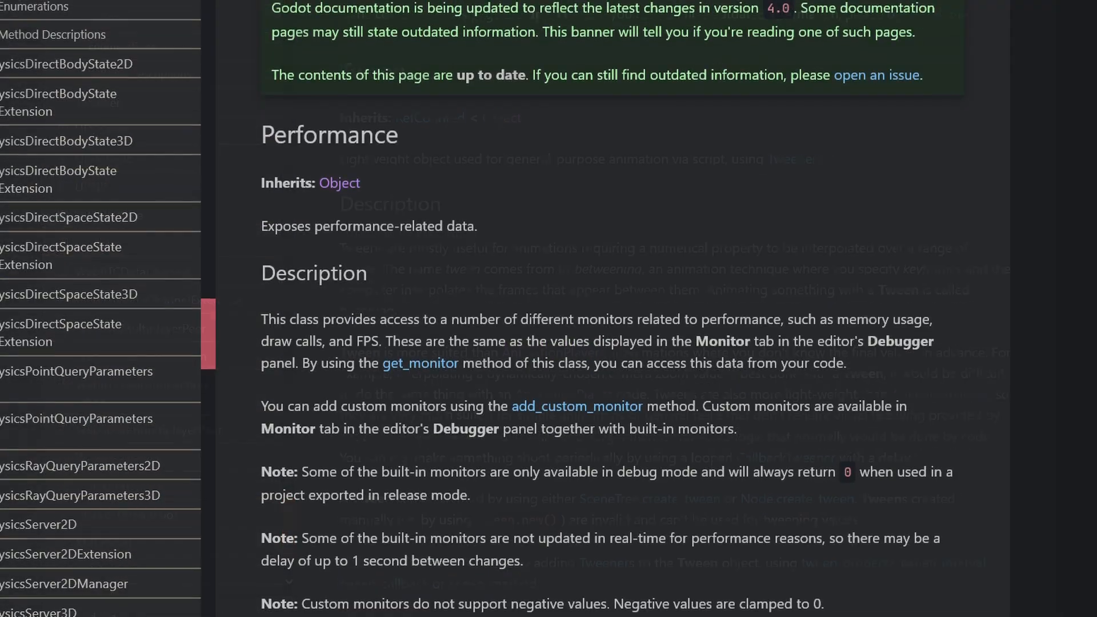
scroll("down", 3)
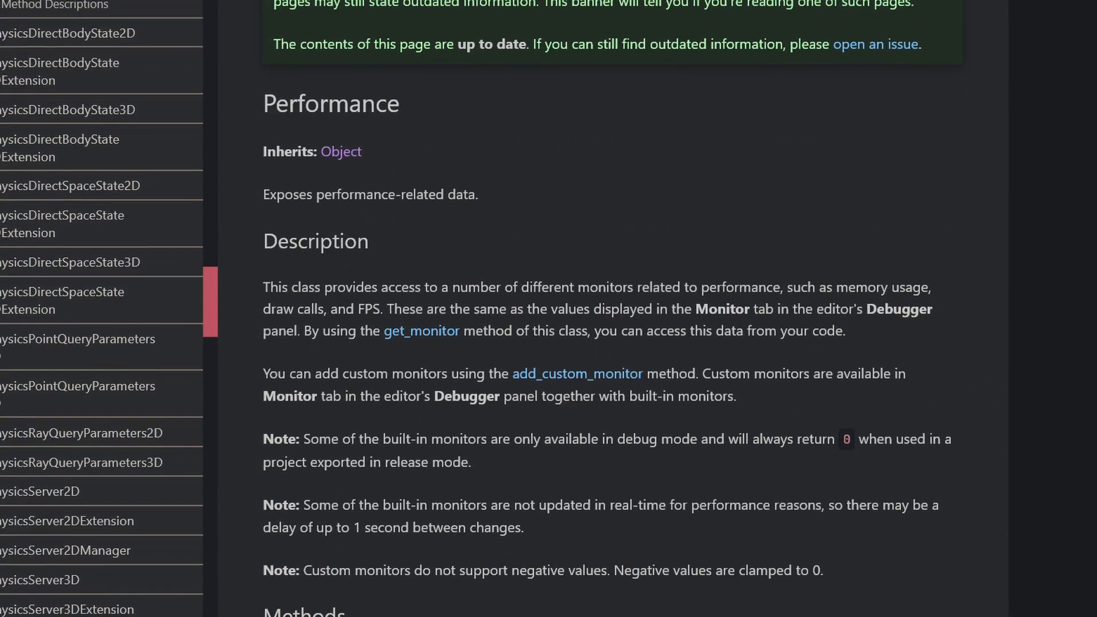
scroll("down", 3)
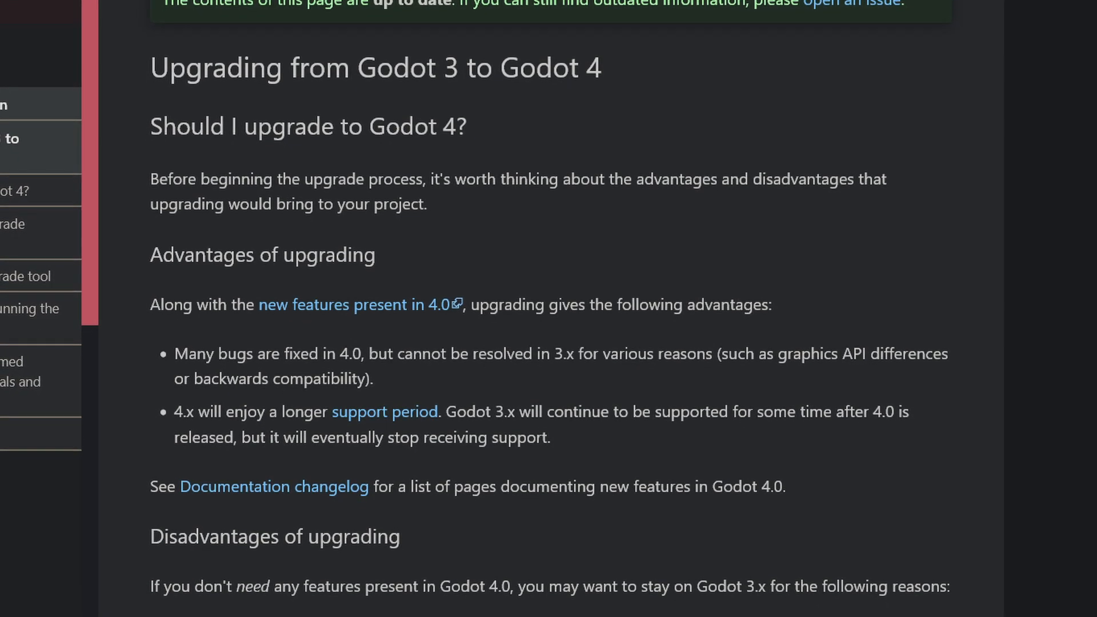
- Scroll the Upgrading from Godot 3 to Godot 4 guide to Advantages of upgrading
scroll("down", 3)
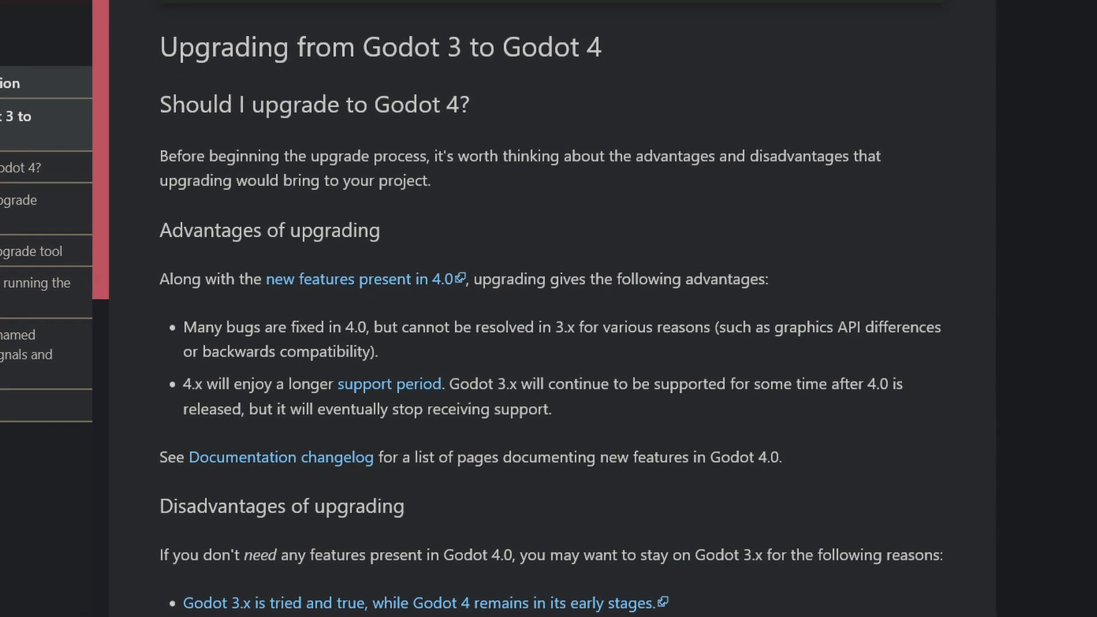
scroll("down", 3)
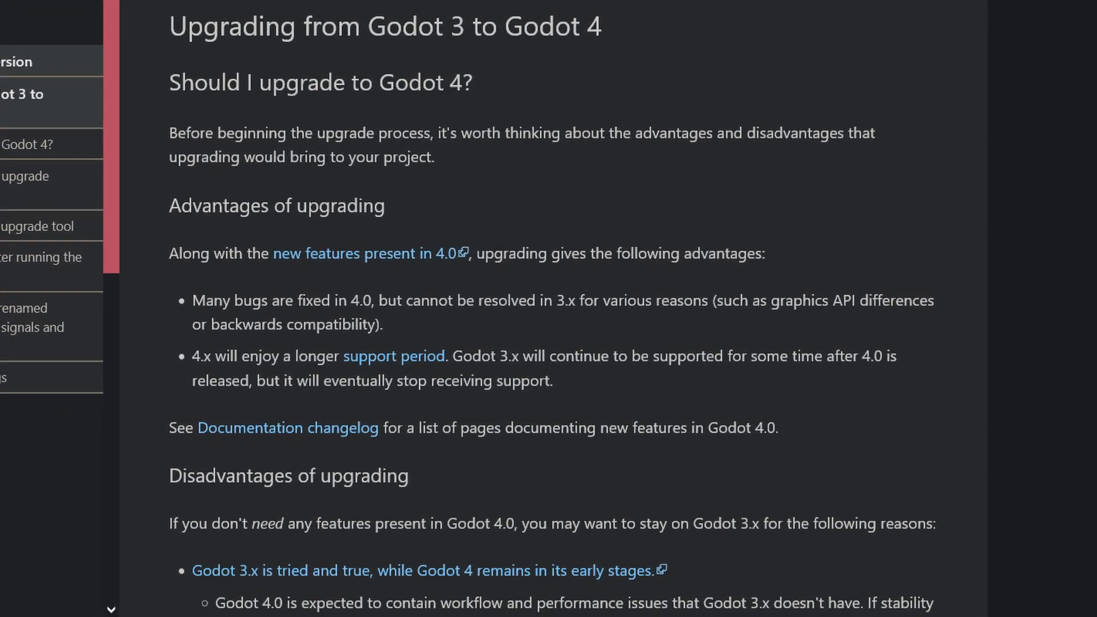